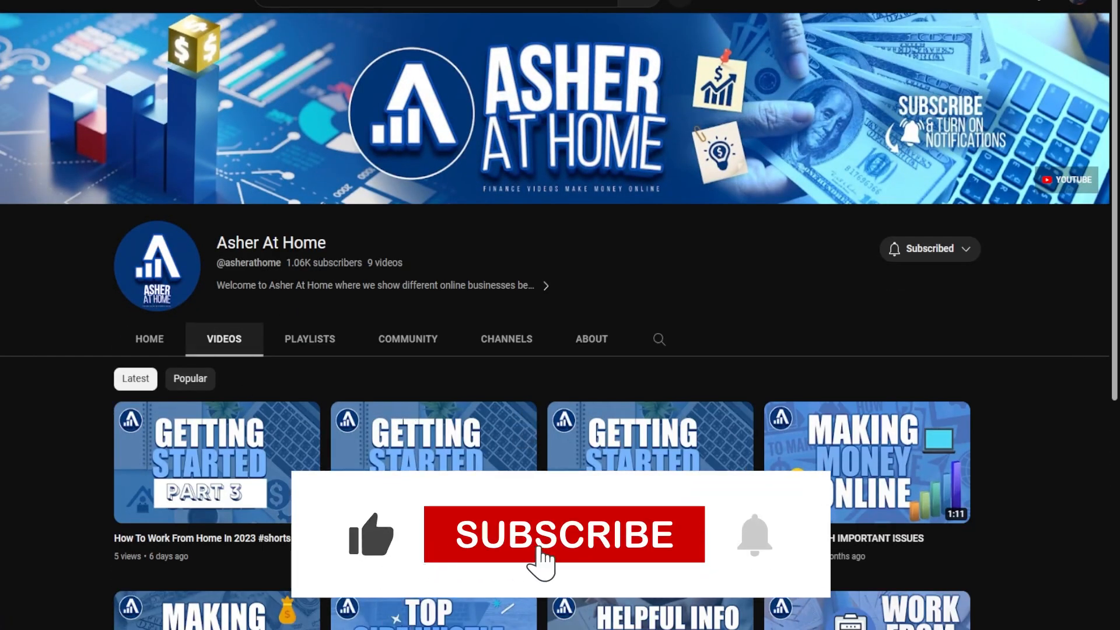
# - Bring up the Text-to-Speech demo with Neural2 voice type and en-US-Neural2-J voice
pyautogui.click(563, 535)
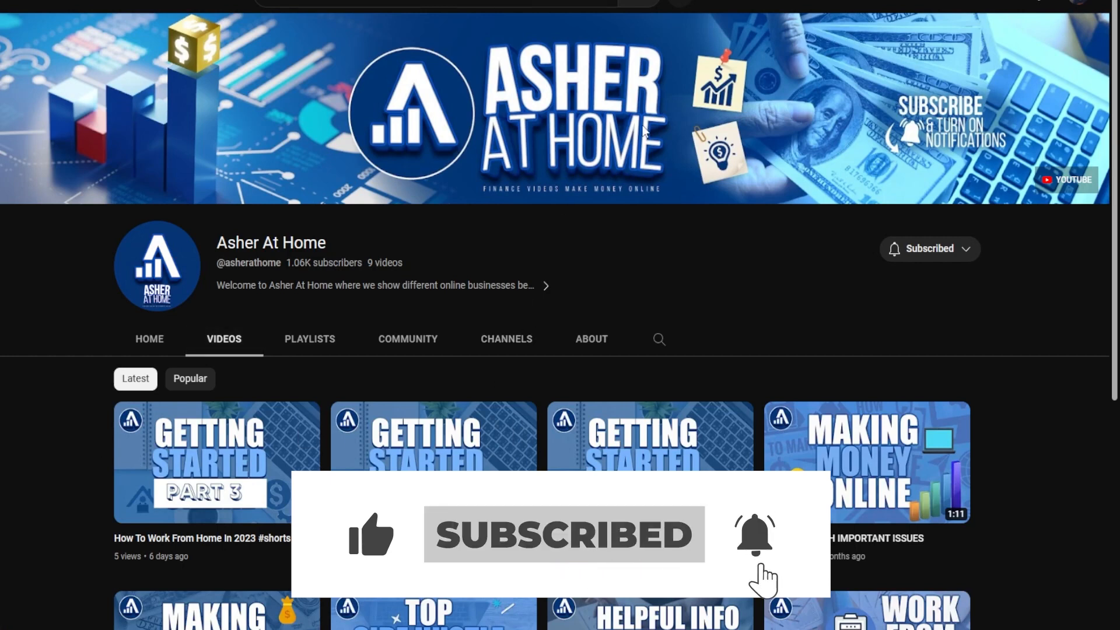
pyautogui.doubleClick(270, 242)
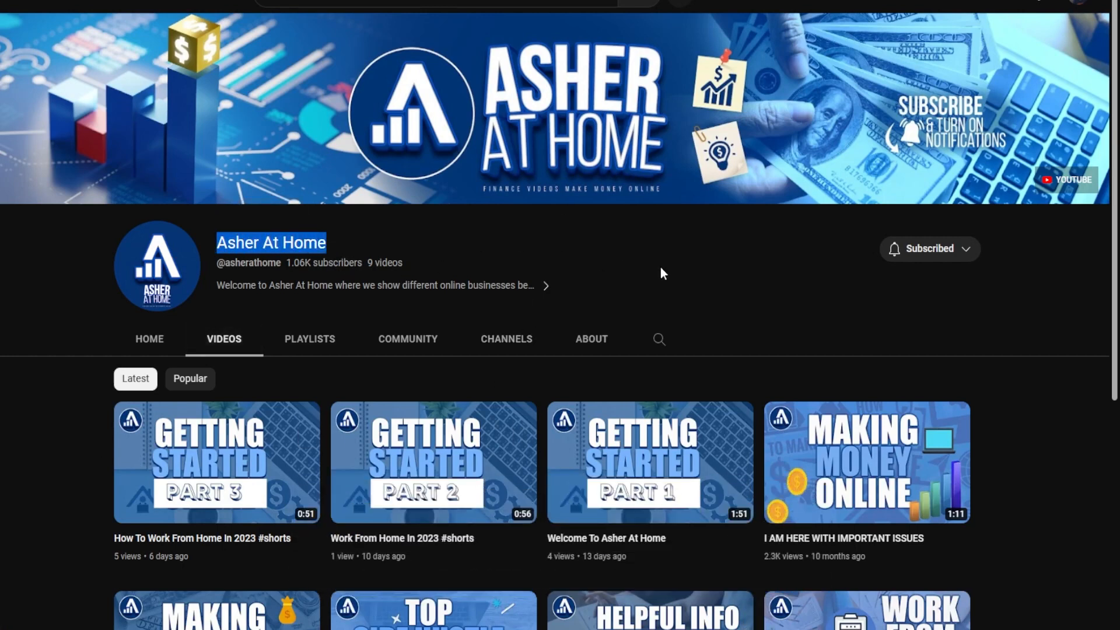
pyautogui.scroll(-3)
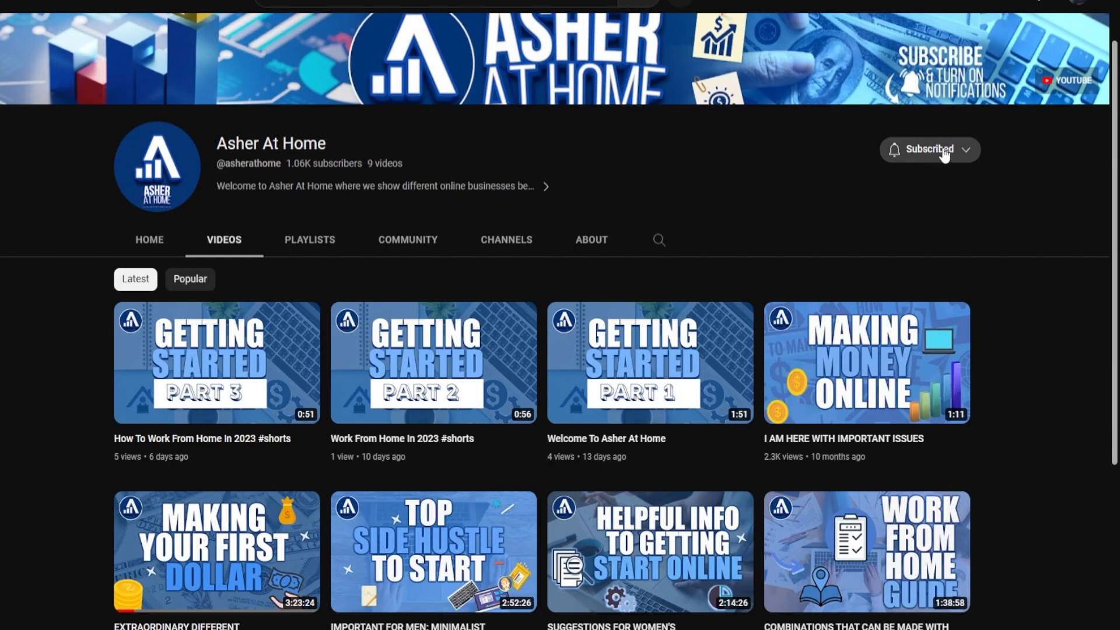
pyautogui.scroll(-3)
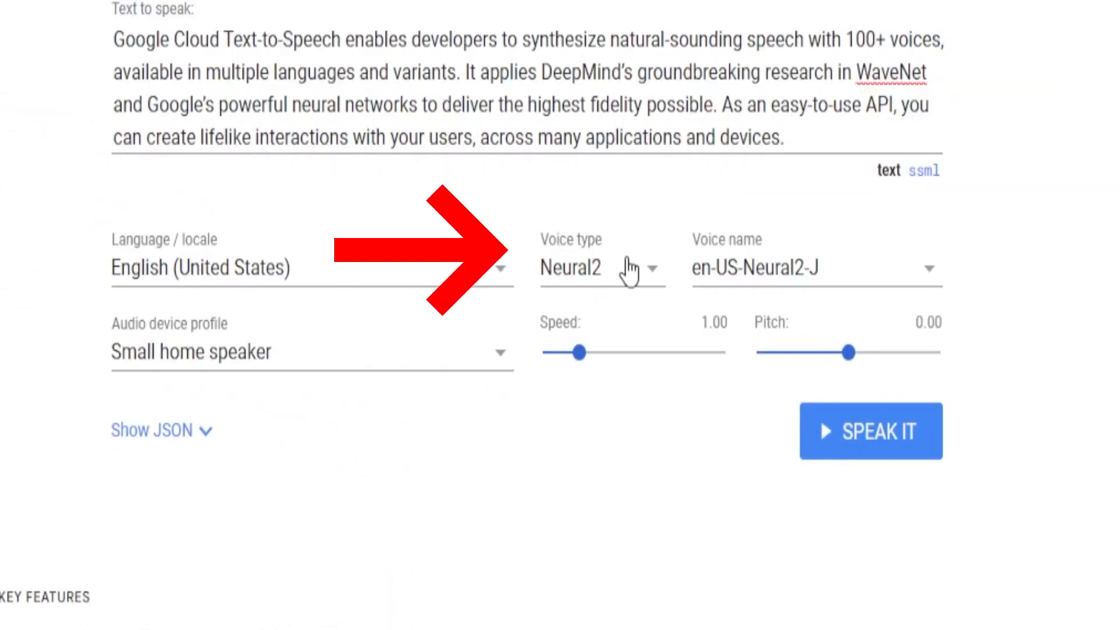
pyautogui.moveTo(568, 247)
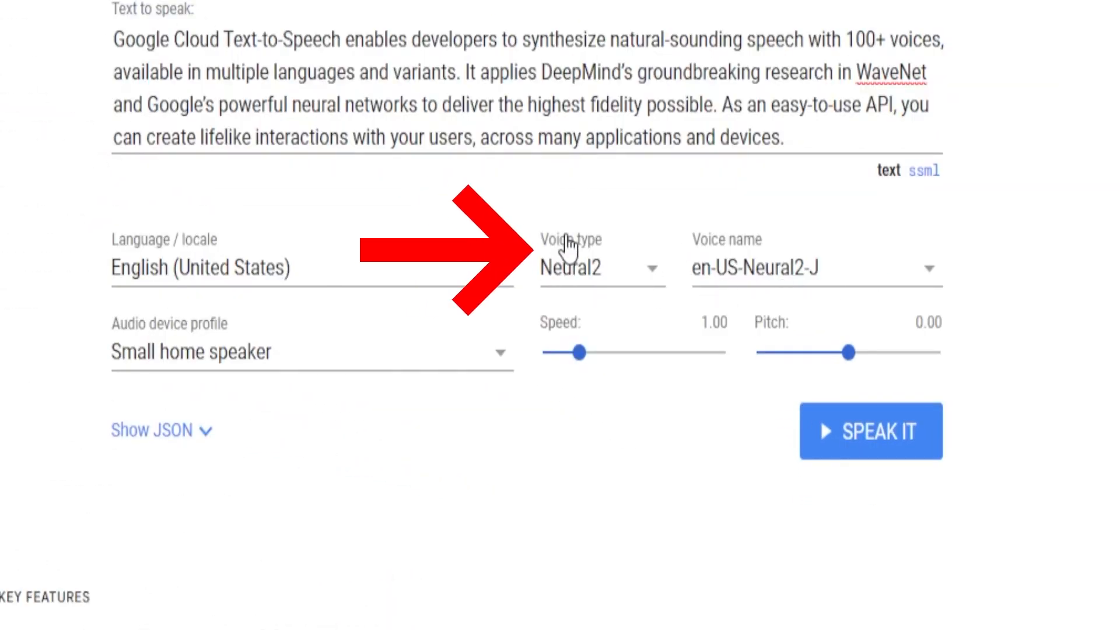
pyautogui.moveTo(703, 277)
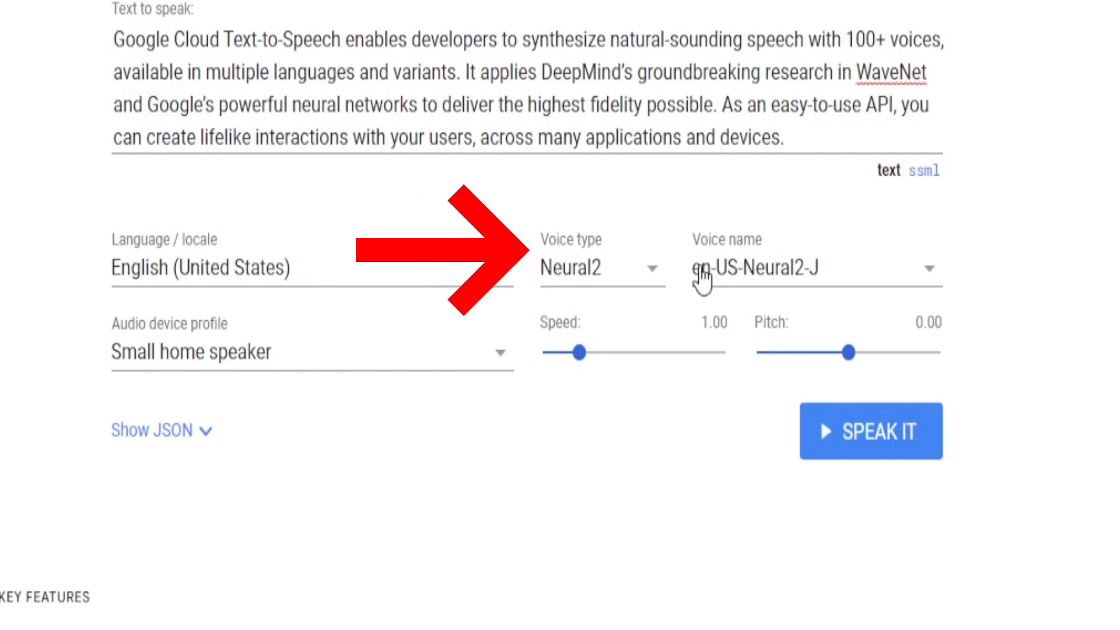
pyautogui.click(600, 268)
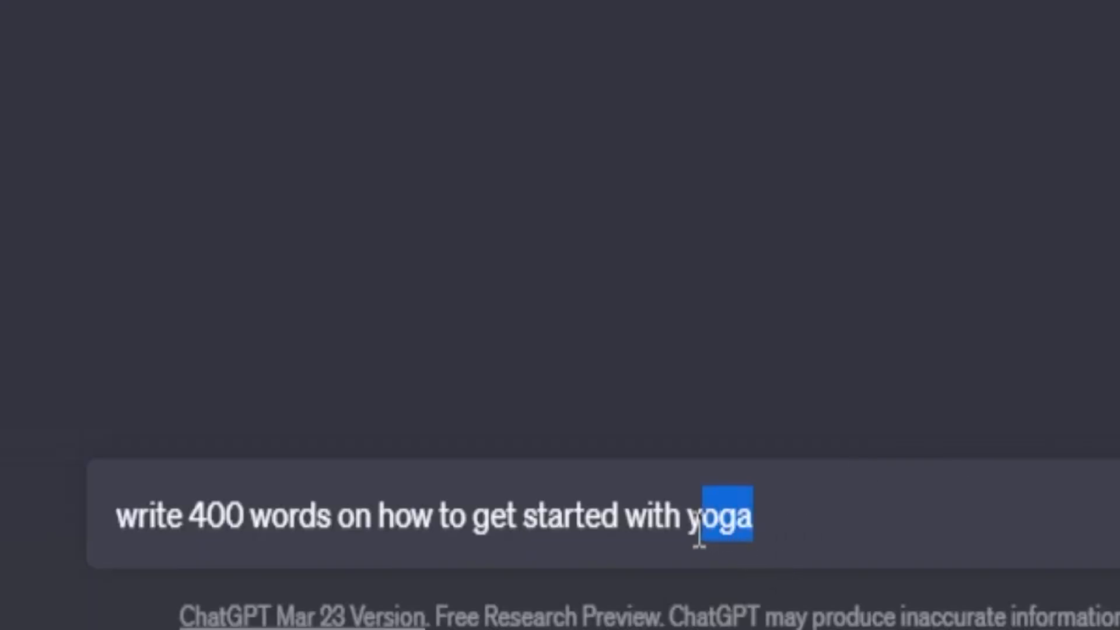
# - Replace 'yoga' with 'basketball' in the ChatGPT 400-word prompt
pyautogui.write('basketball')
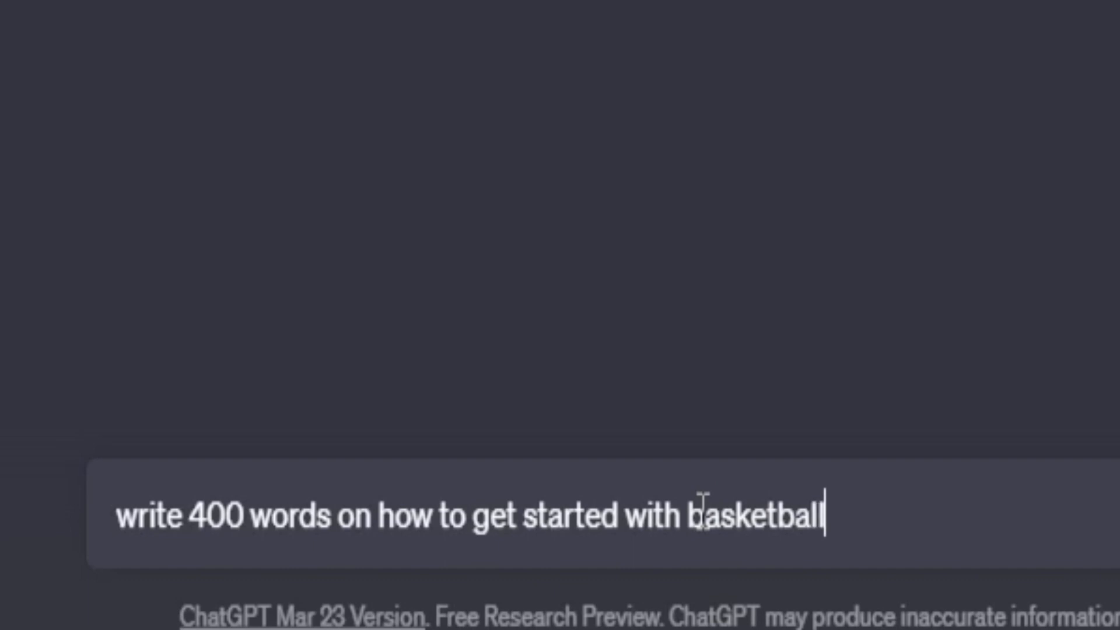
pyautogui.doubleClick(743, 515)
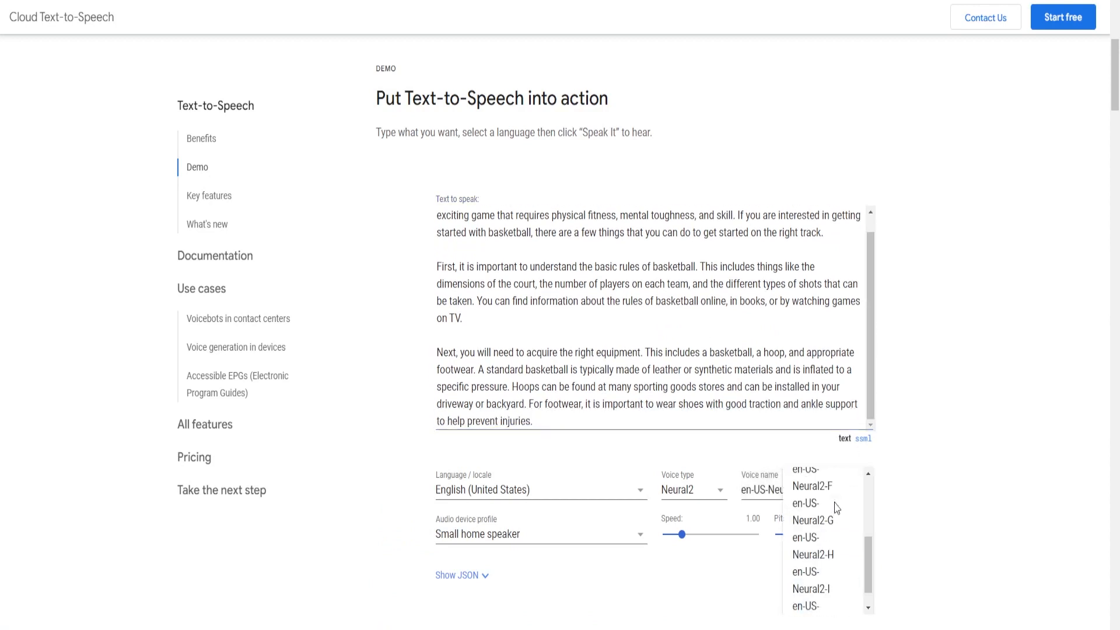
# - Choose the en-US-Neural2-E voice and start speaking the basketball guide
pyautogui.click(813, 486)
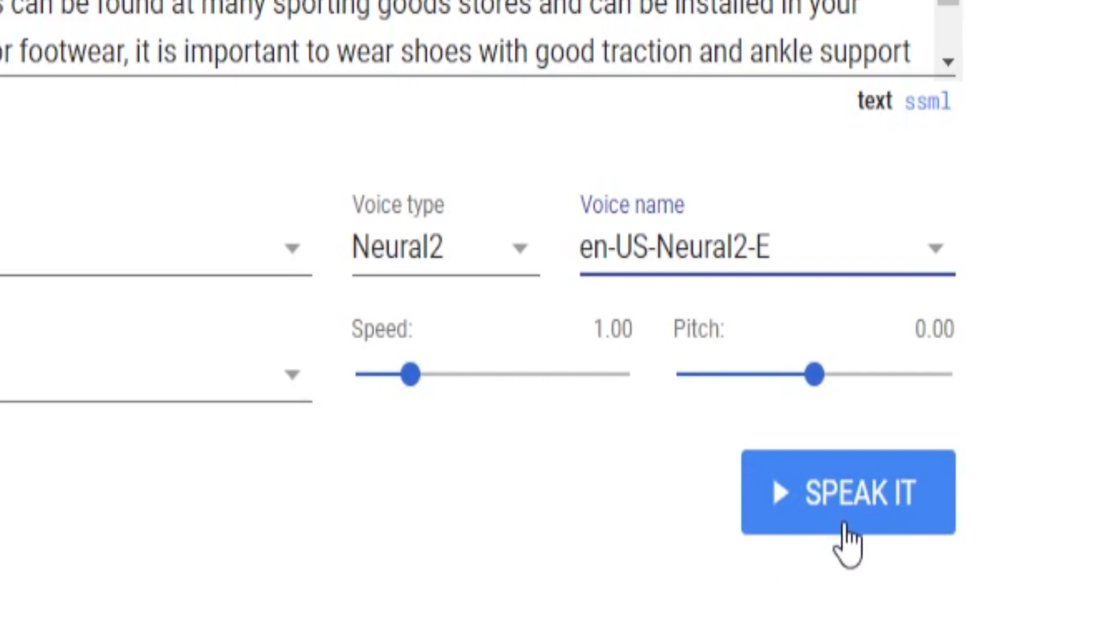
pyautogui.click(846, 493)
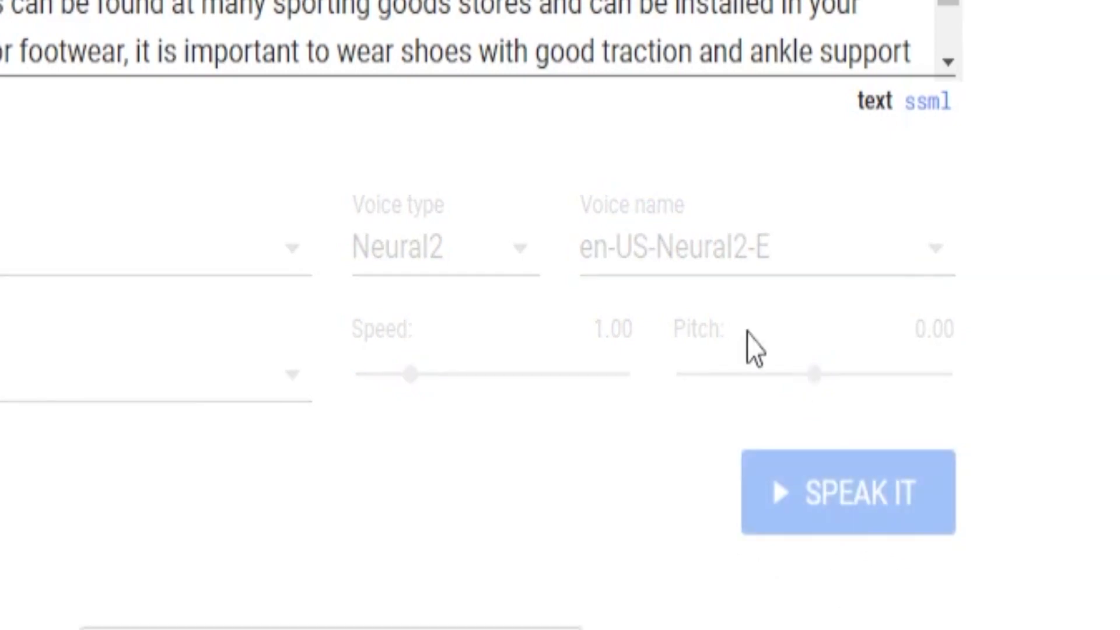